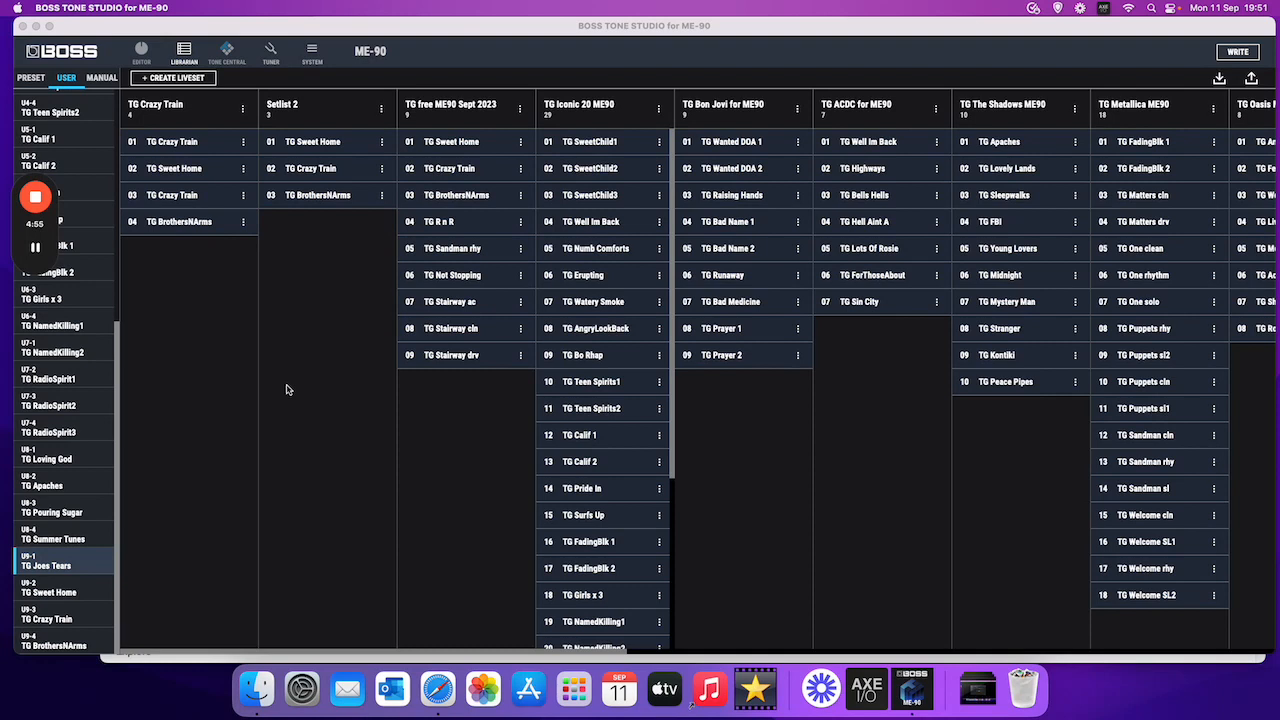
{"action": "mouse_move", "coordinate": [224, 410]}
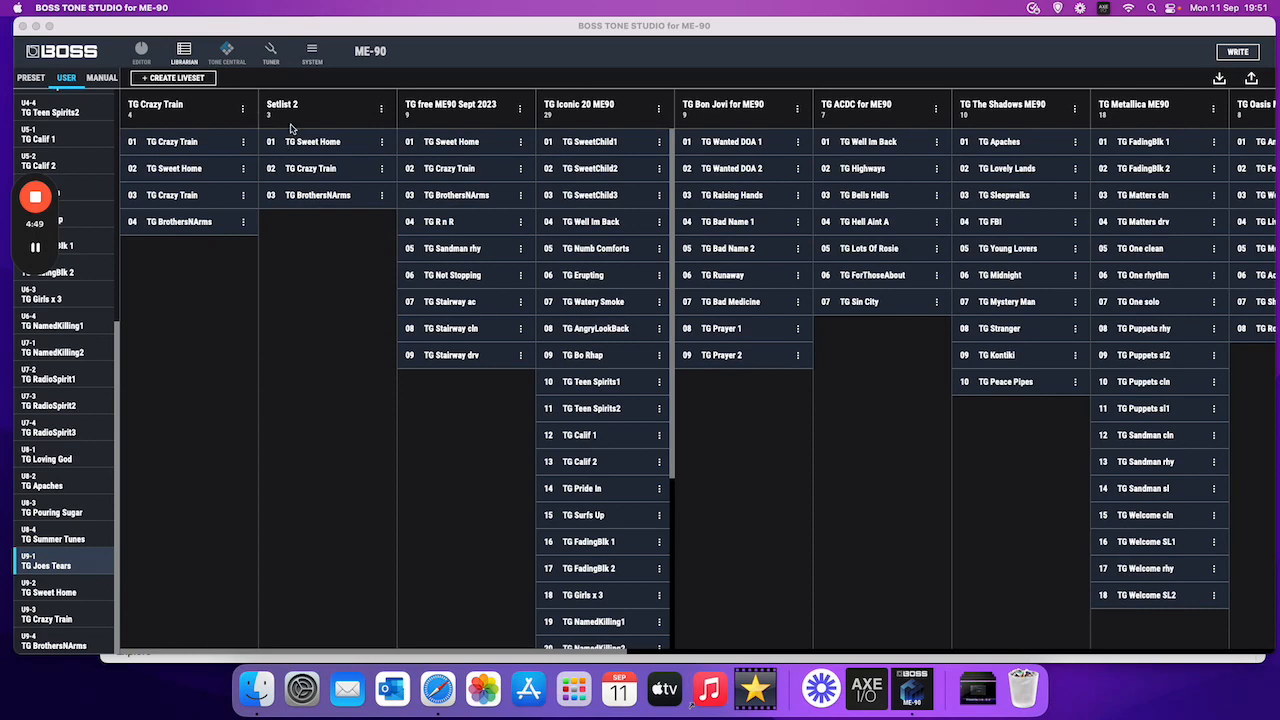
- In System Play Option, set Bank Operation to BANK&NUMBER with Delay Carryover left ON
{"action": "left_click", "coordinate": [312, 52]}
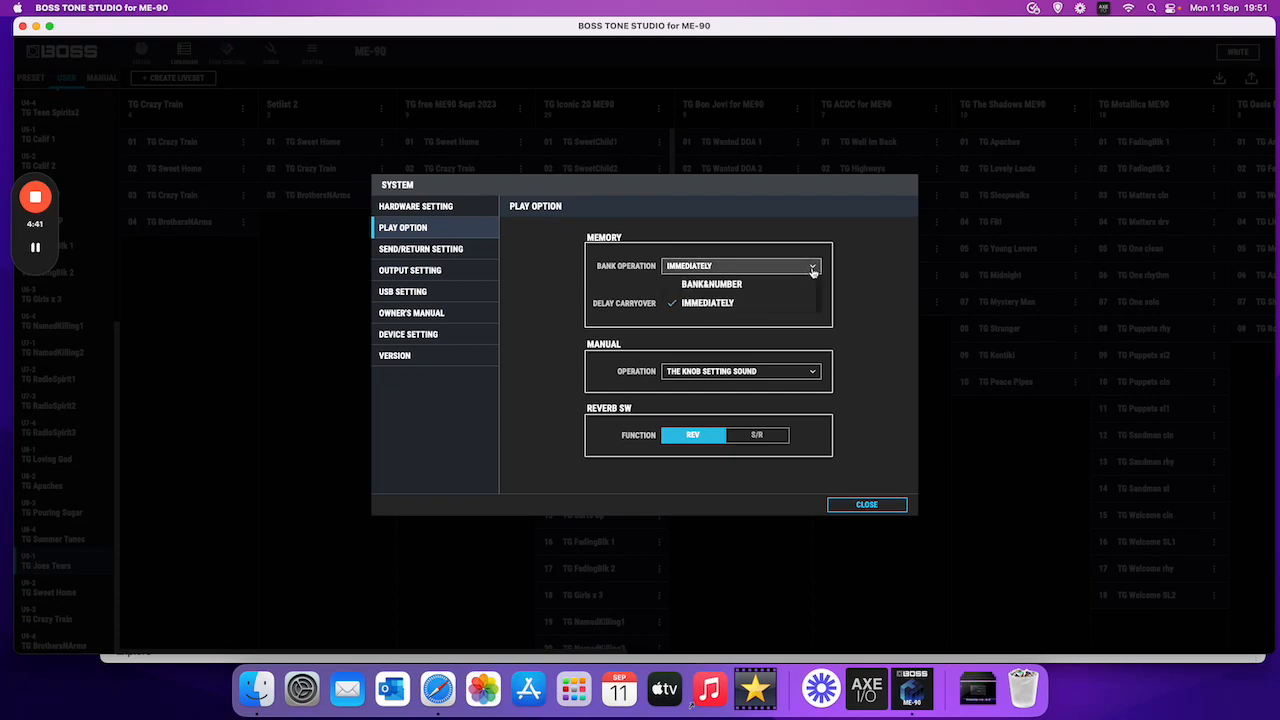
{"action": "mouse_move", "coordinate": [712, 284]}
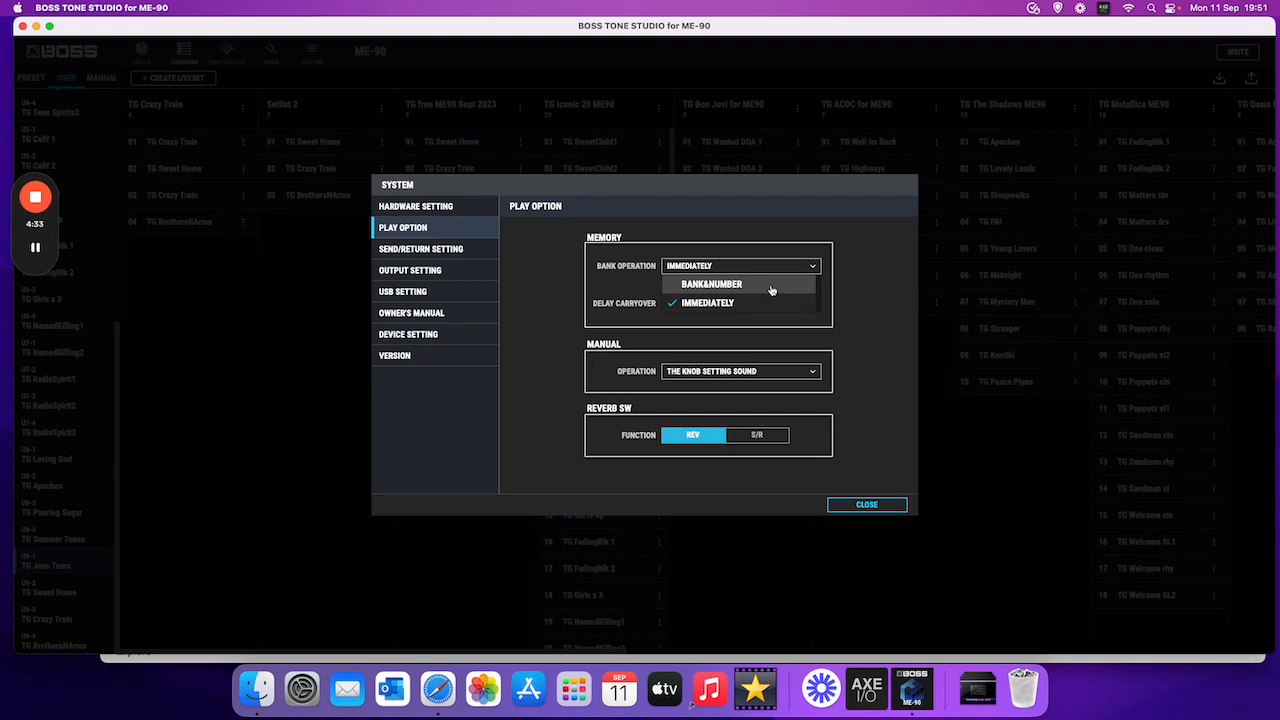
{"action": "left_click", "coordinate": [712, 284]}
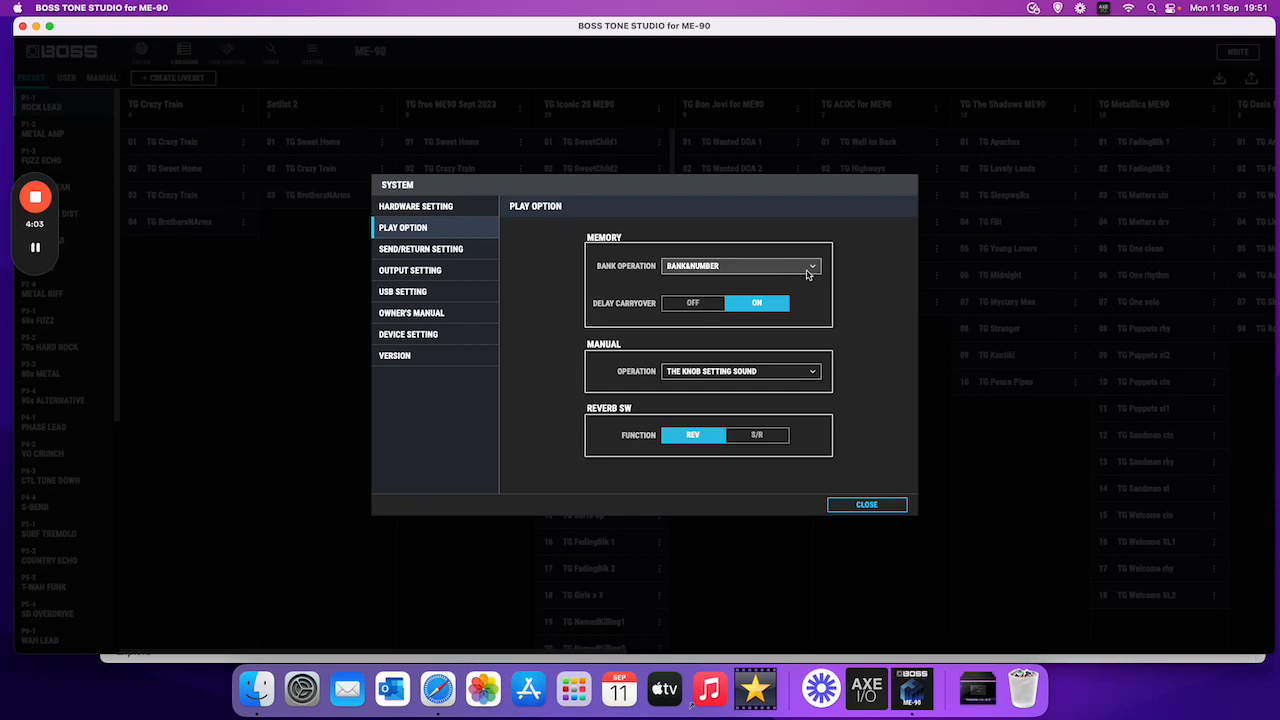
- Return Bank Operation to IMMEDIATELY and confirm Delay Carryover ON
{"action": "left_click", "coordinate": [740, 264]}
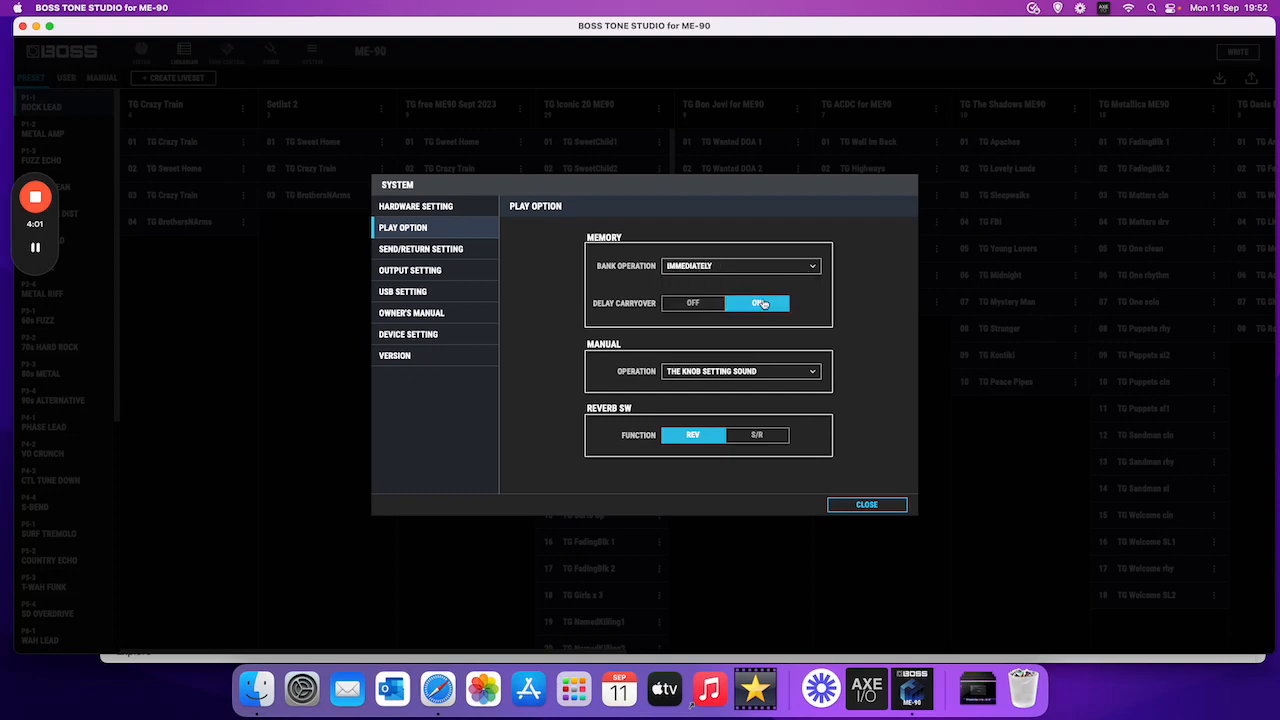
{"action": "left_click", "coordinate": [756, 302]}
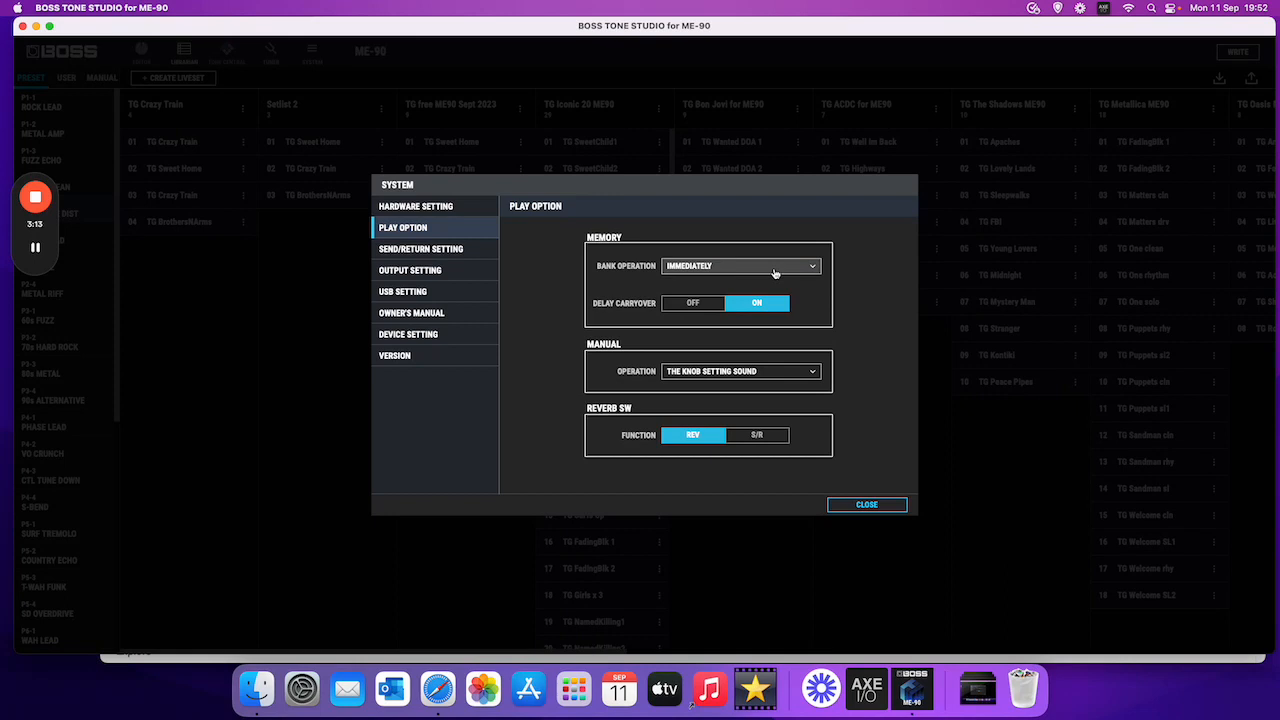
- Set Bank Operation to BANK&NUMBER, toggle Delay Carryover OFF and back ON
{"action": "left_click", "coordinate": [740, 264]}
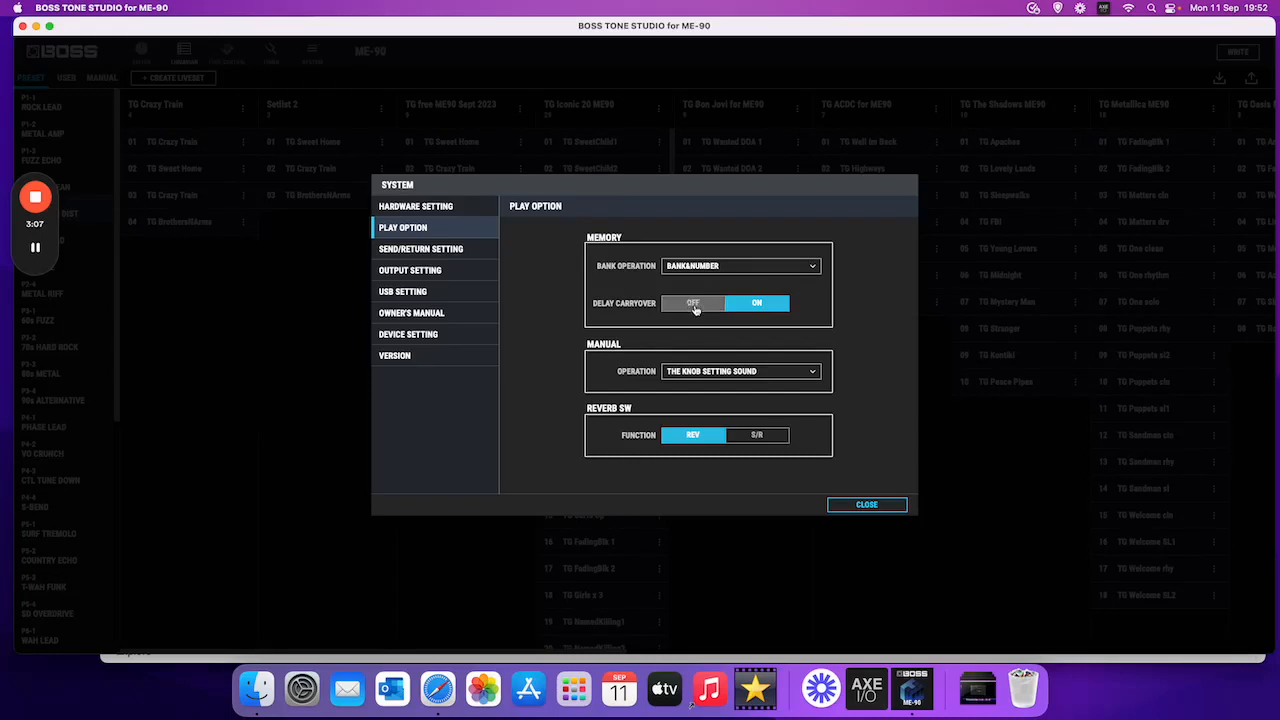
{"action": "left_click", "coordinate": [692, 304]}
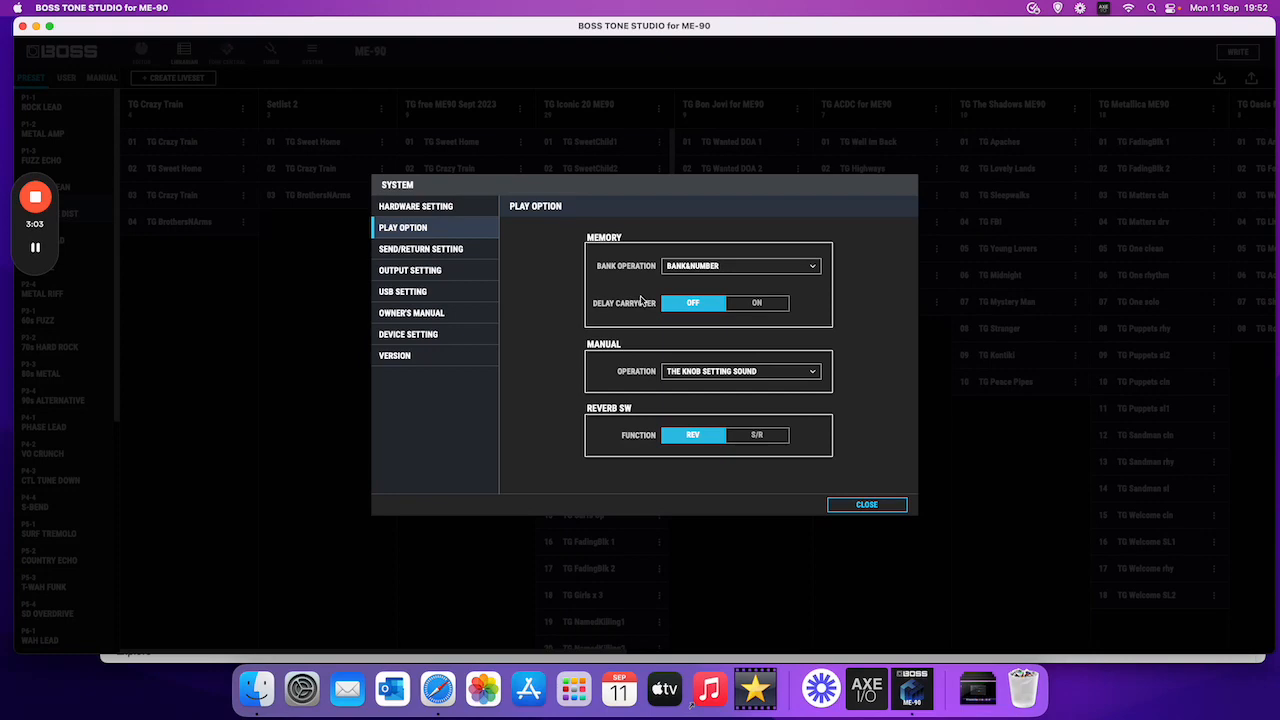
{"action": "left_click", "coordinate": [756, 304]}
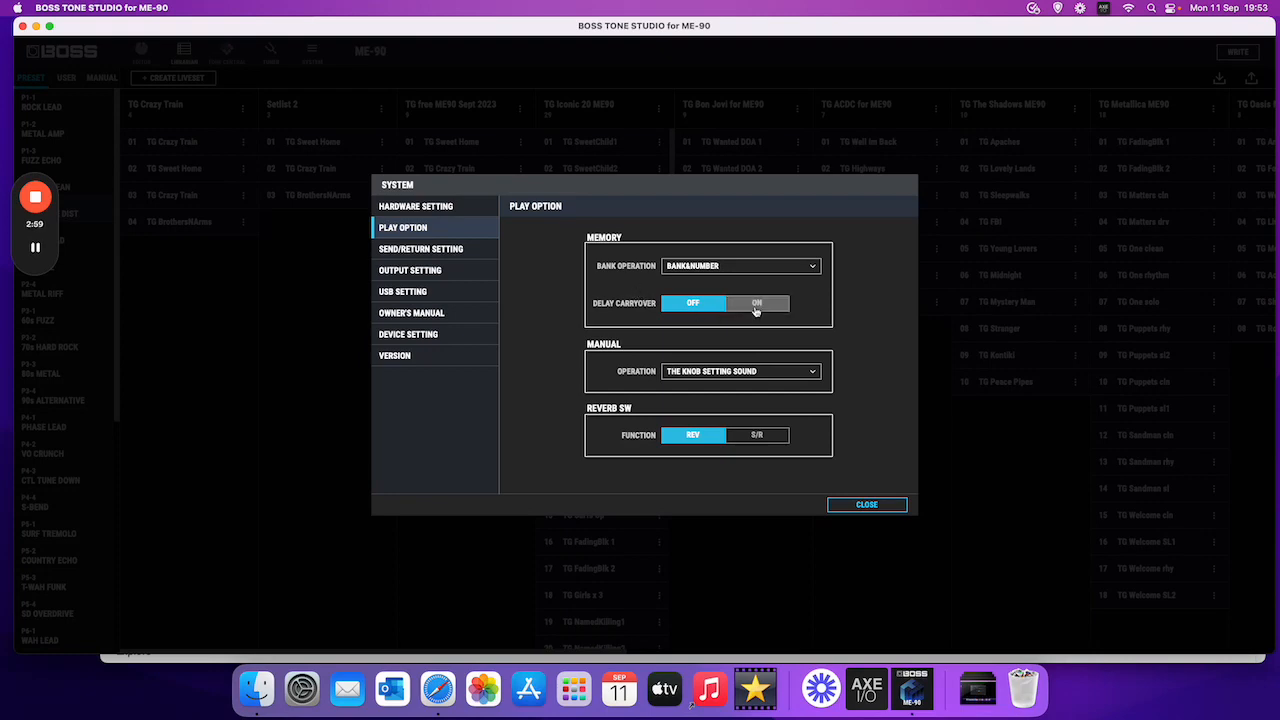
{"action": "left_click", "coordinate": [756, 304]}
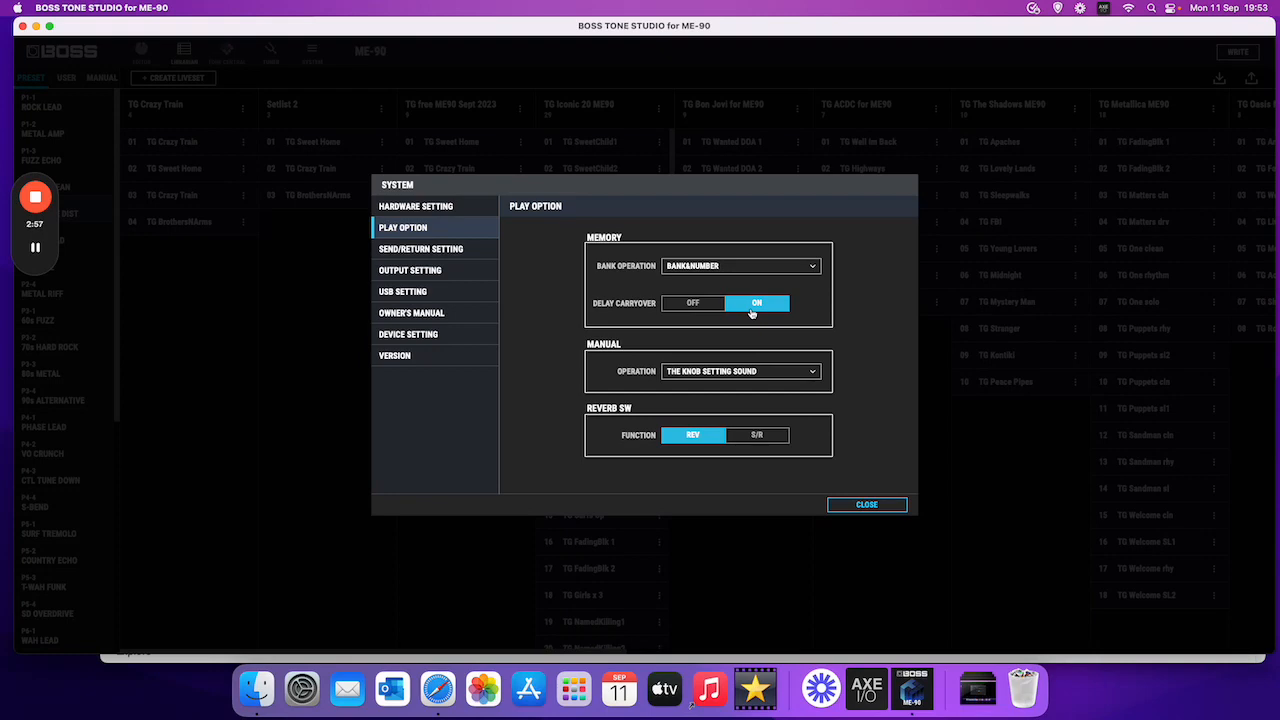